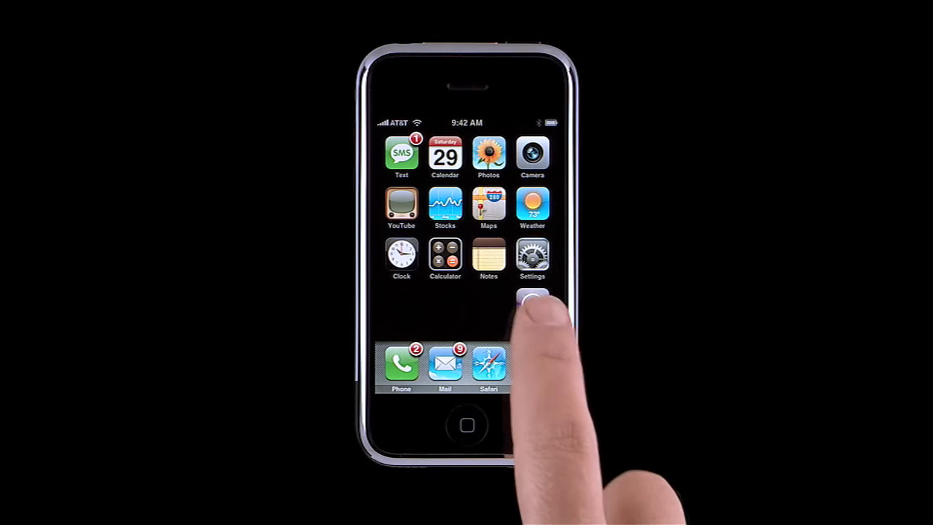
- Open the iTunes store, go to Genres then Top Tens, and scroll to entries seven through ten
click(532, 299)
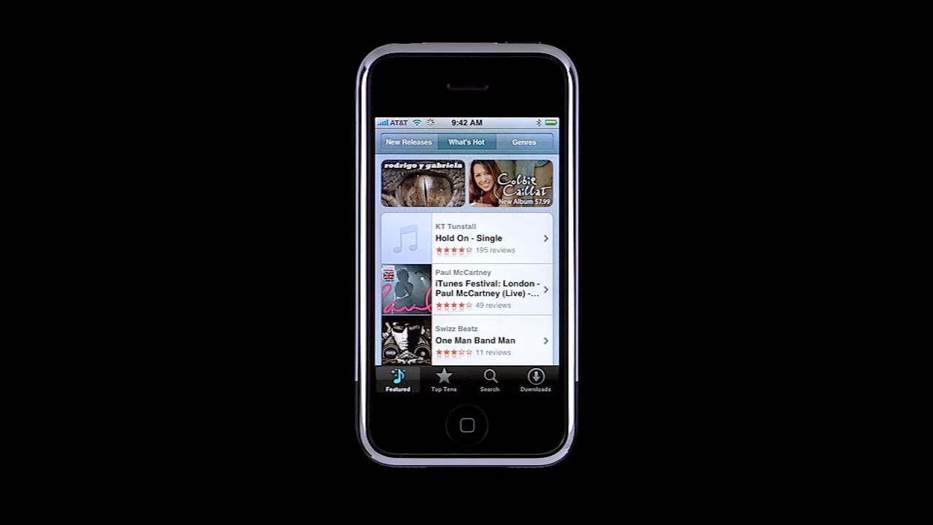
click(523, 141)
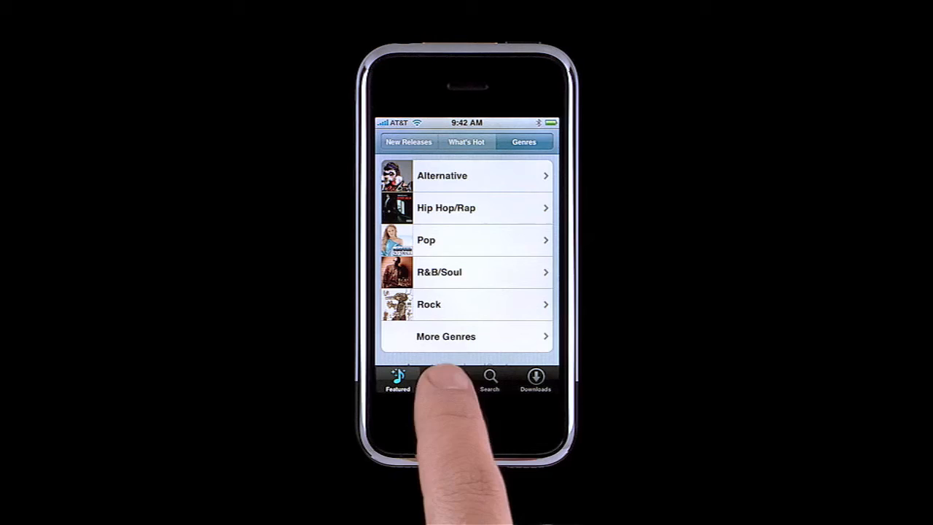
click(444, 379)
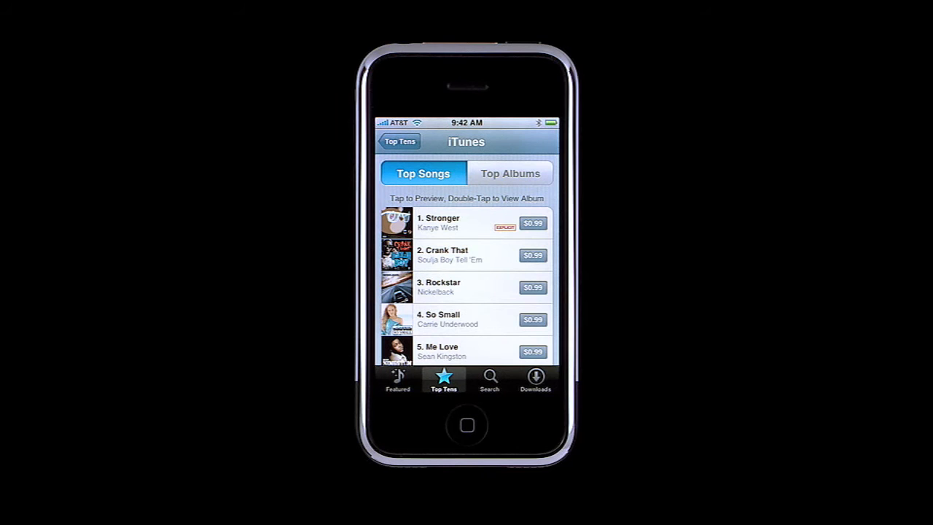
scroll(down, 3)
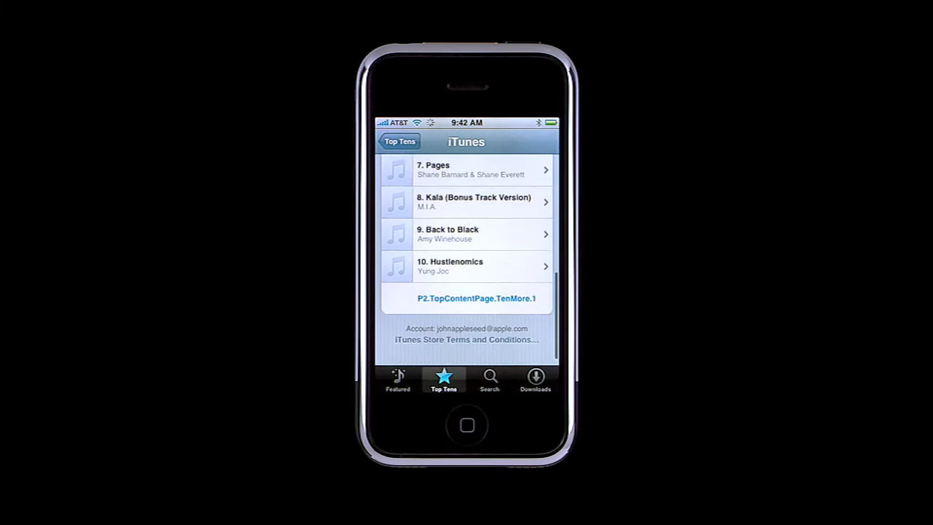
- Search the store for KT Tunstall and buy 'Hold On' for $0.99
click(489, 379)
text(kt)
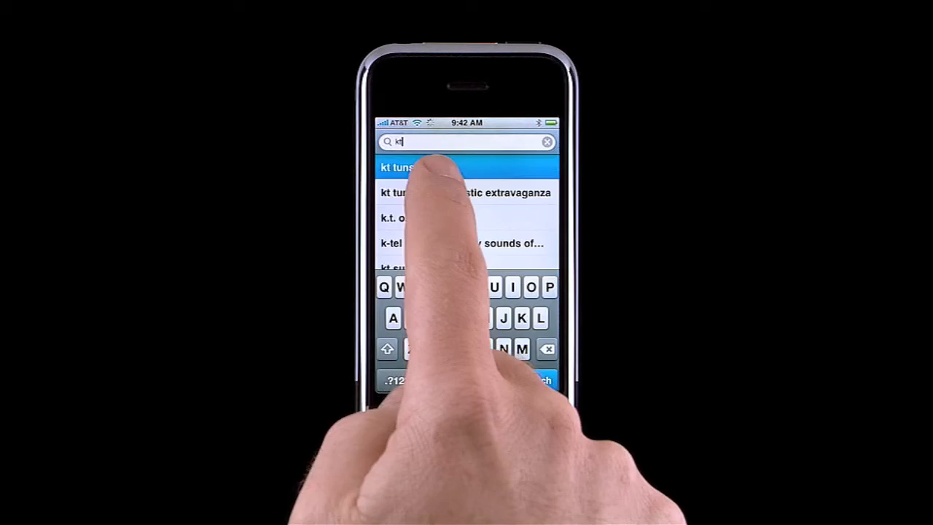
click(397, 167)
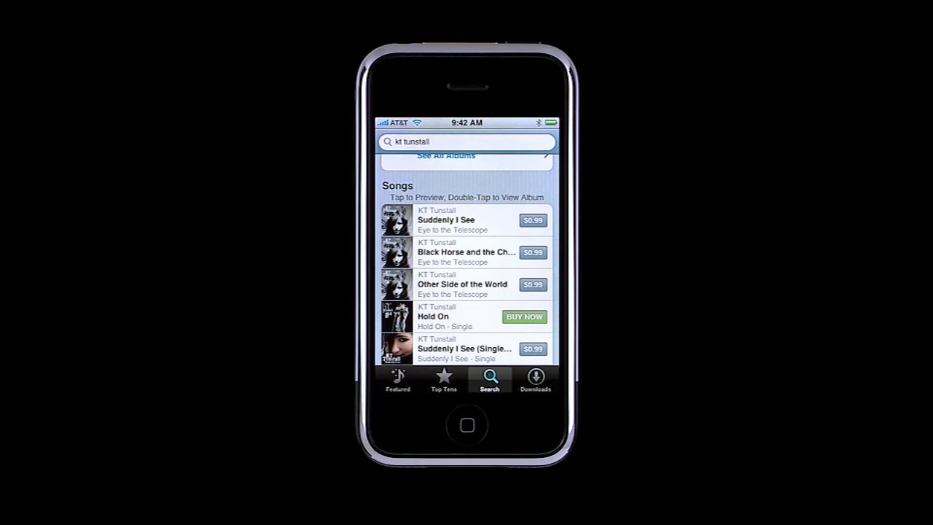
click(523, 317)
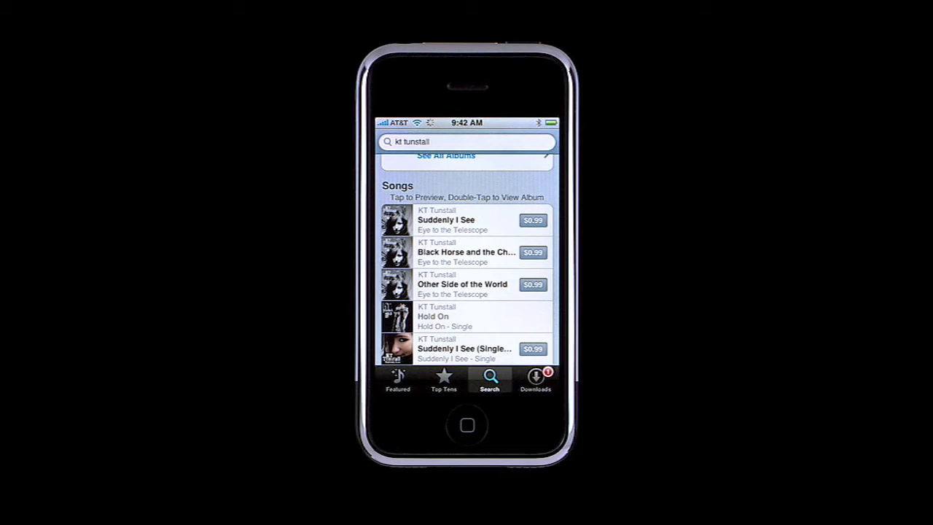
click(536, 377)
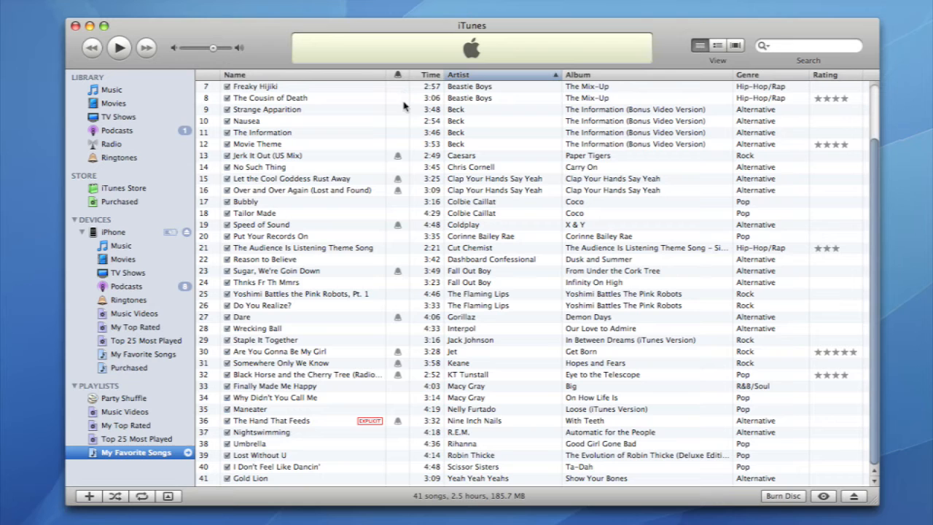
mouse_move(398, 351)
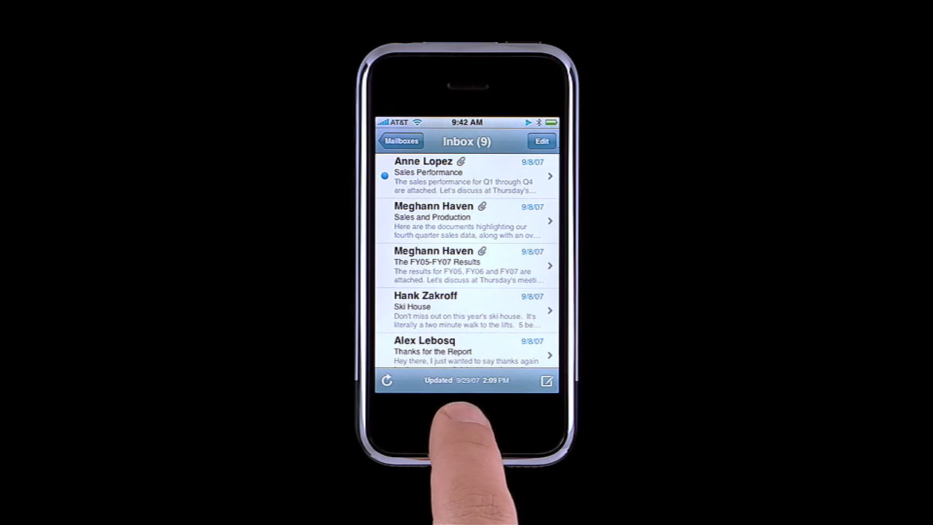
- Show the iPod controls for 'Hold On' with a Home double-click, then close them
double_click(465, 424)
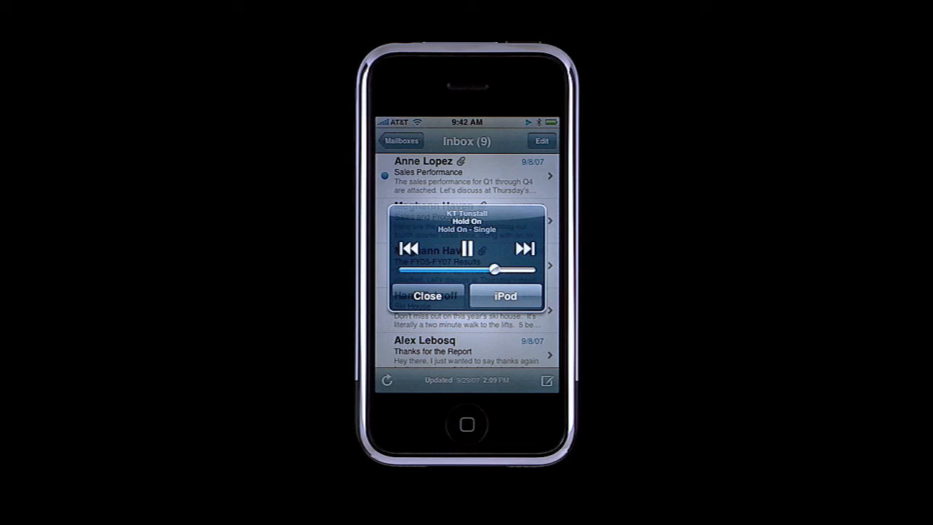
click(505, 295)
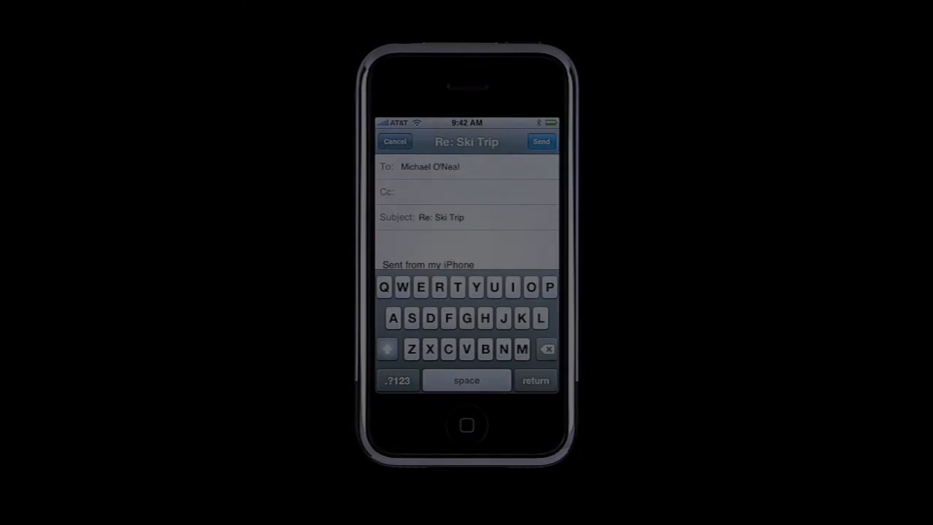
- Type 'Sounds' into the reply to the Ski Trip message
text(Sounds)
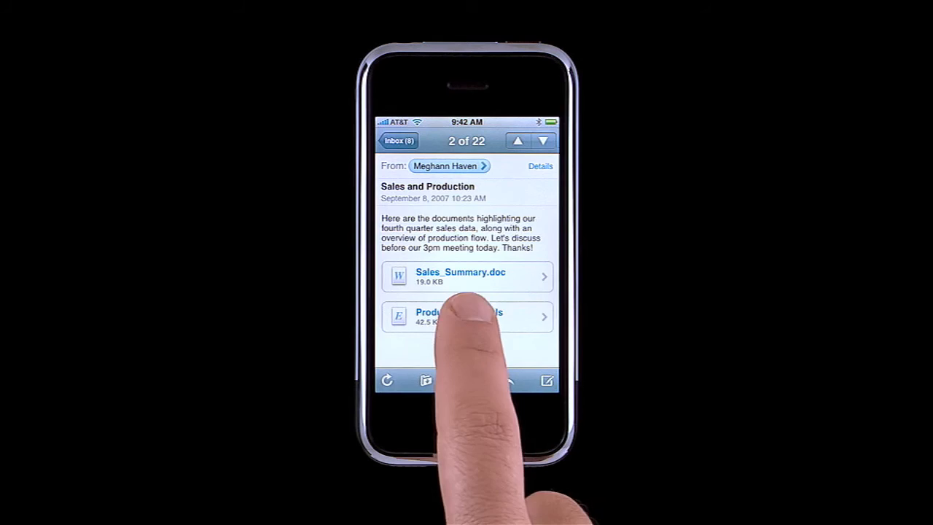
- Open the Production Flow.xls attachment from the Sales and Production email
click(457, 316)
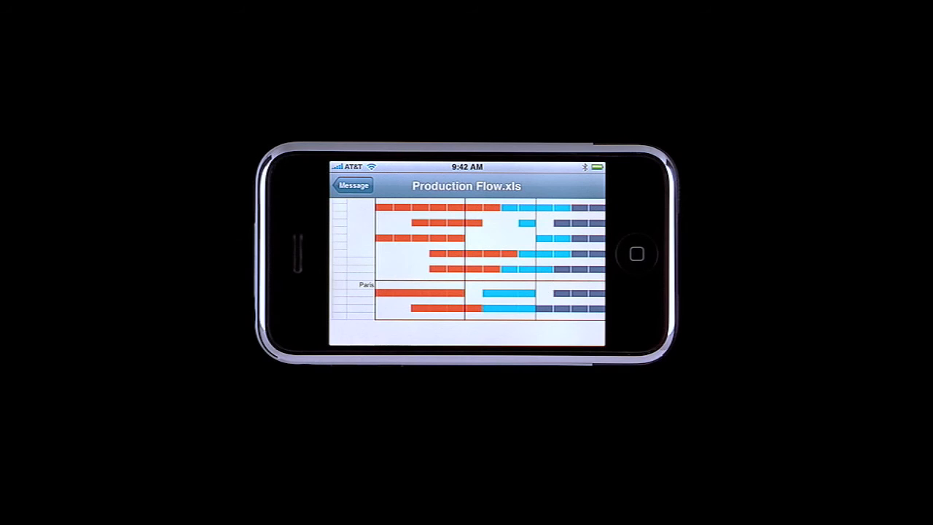